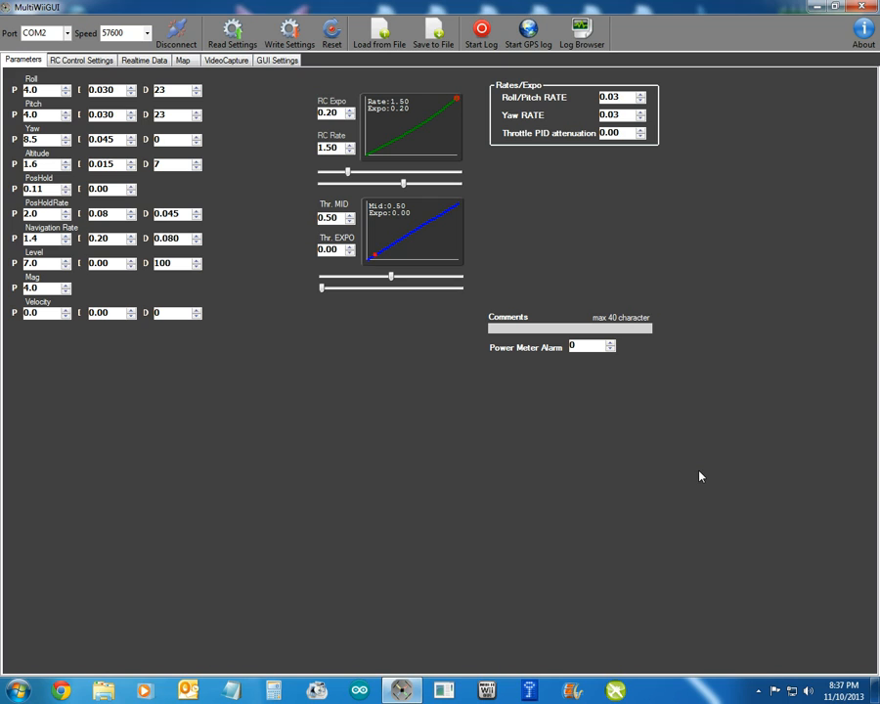
pyautogui.moveTo(427, 485)
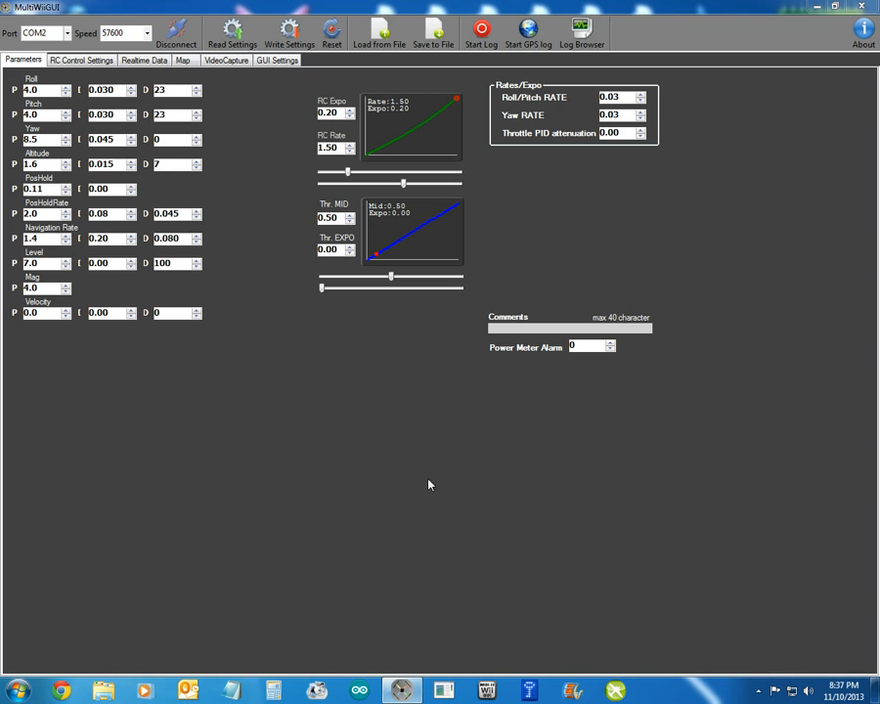
pyautogui.moveTo(270, 447)
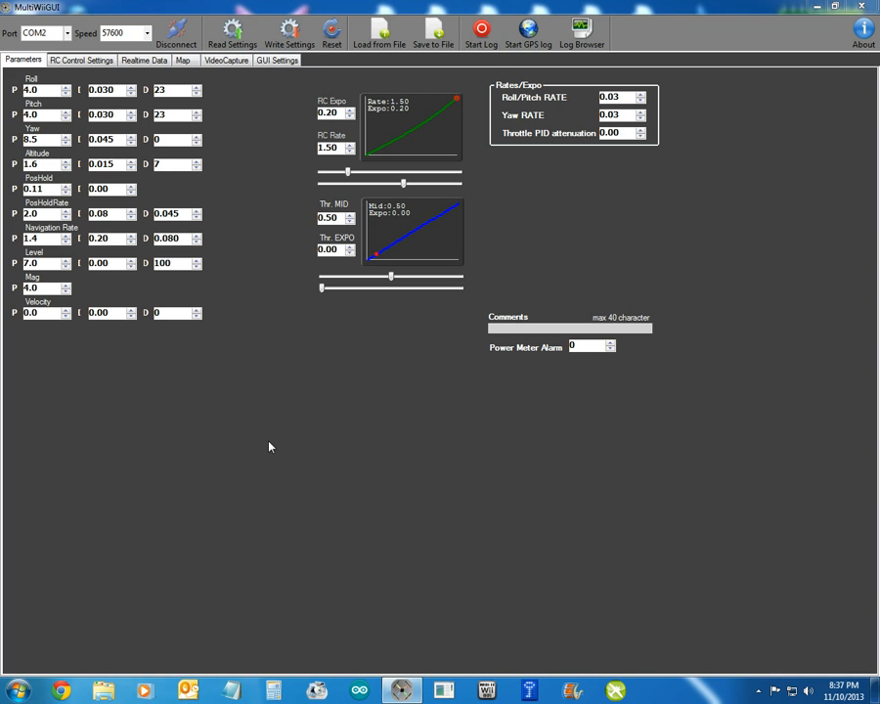
pyautogui.moveTo(237, 514)
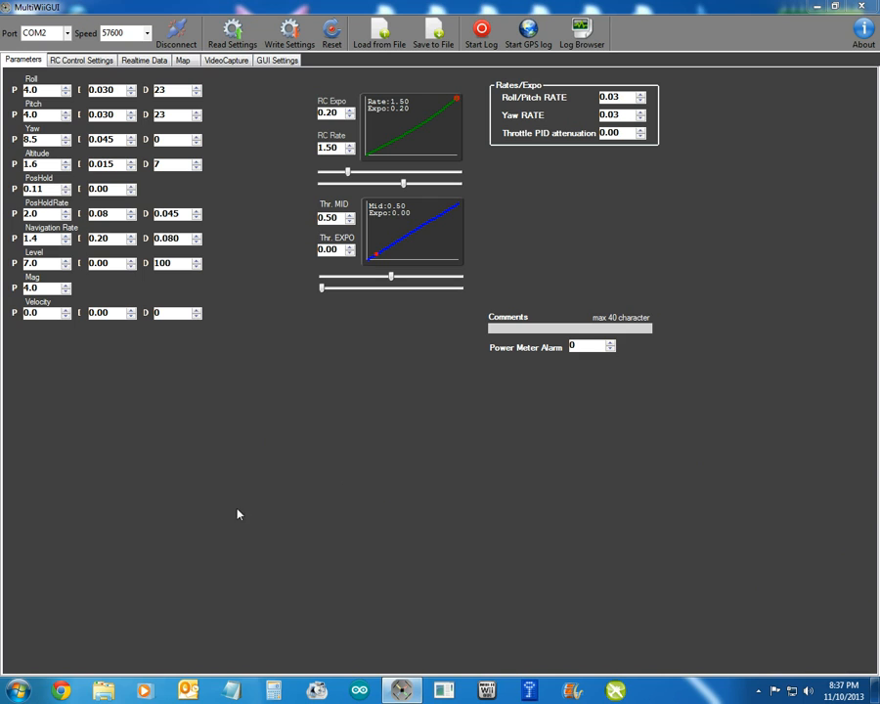
pyautogui.moveTo(329, 549)
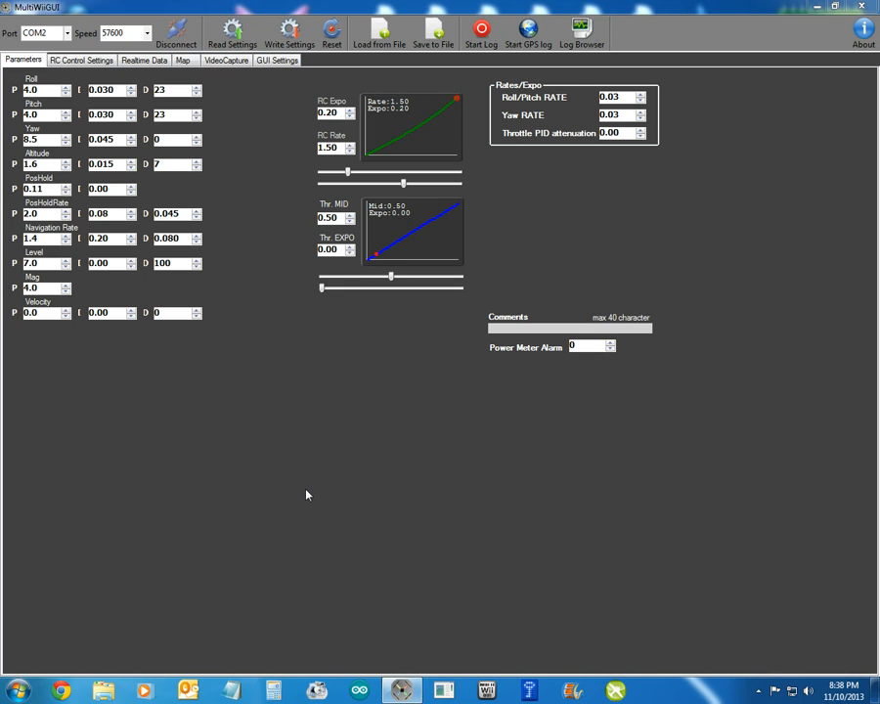
pyautogui.moveTo(348, 501)
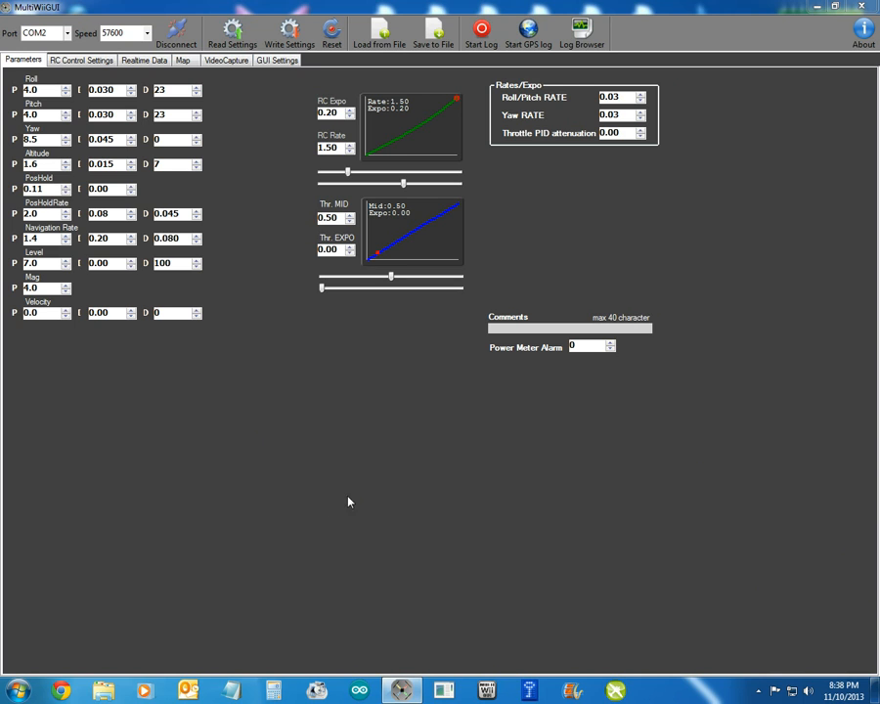
pyautogui.moveTo(61, 399)
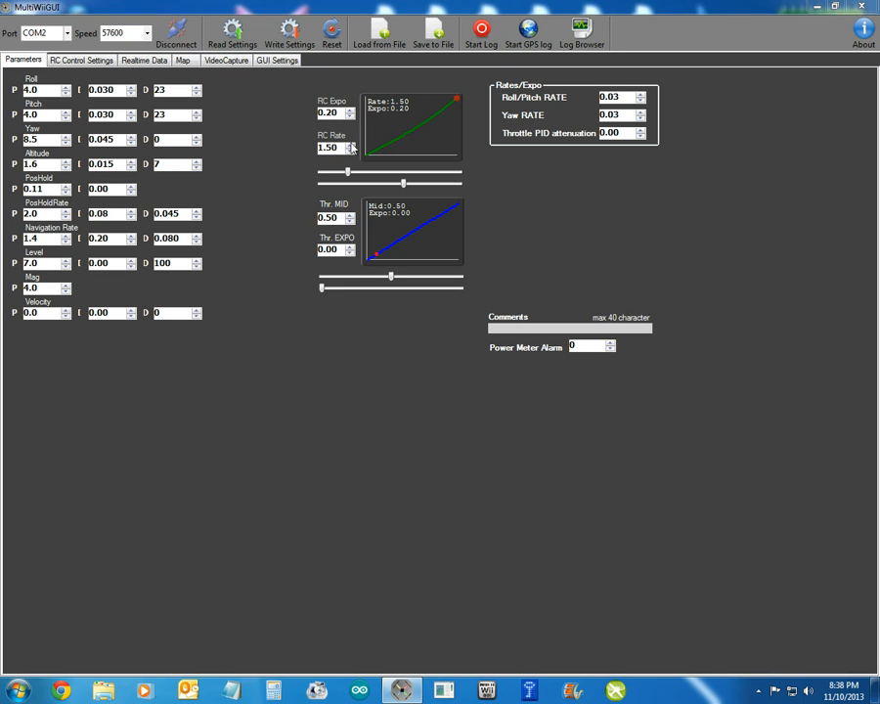
pyautogui.moveTo(455, 100)
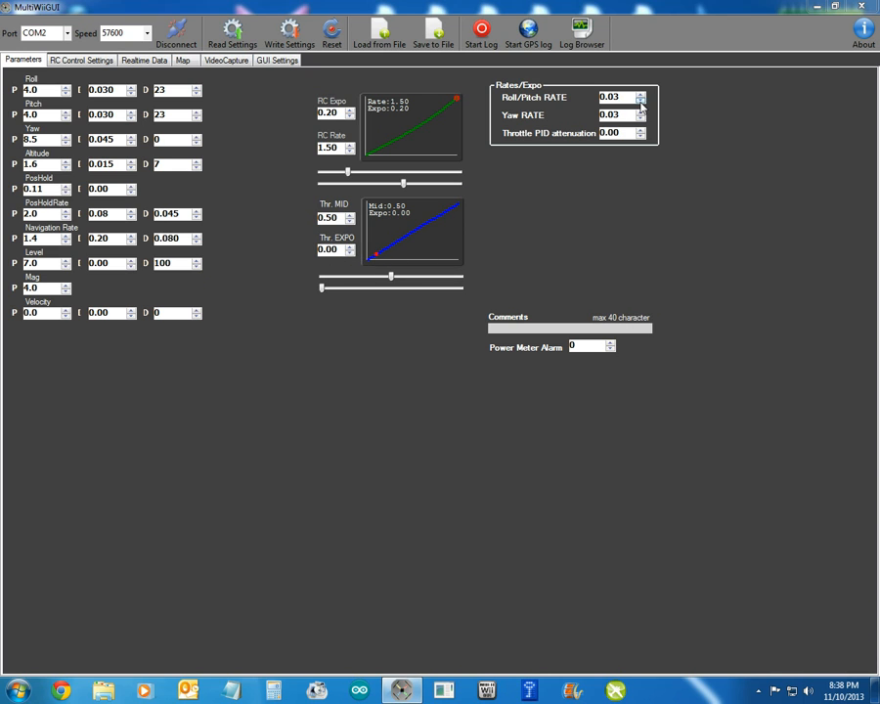
pyautogui.moveTo(559, 103)
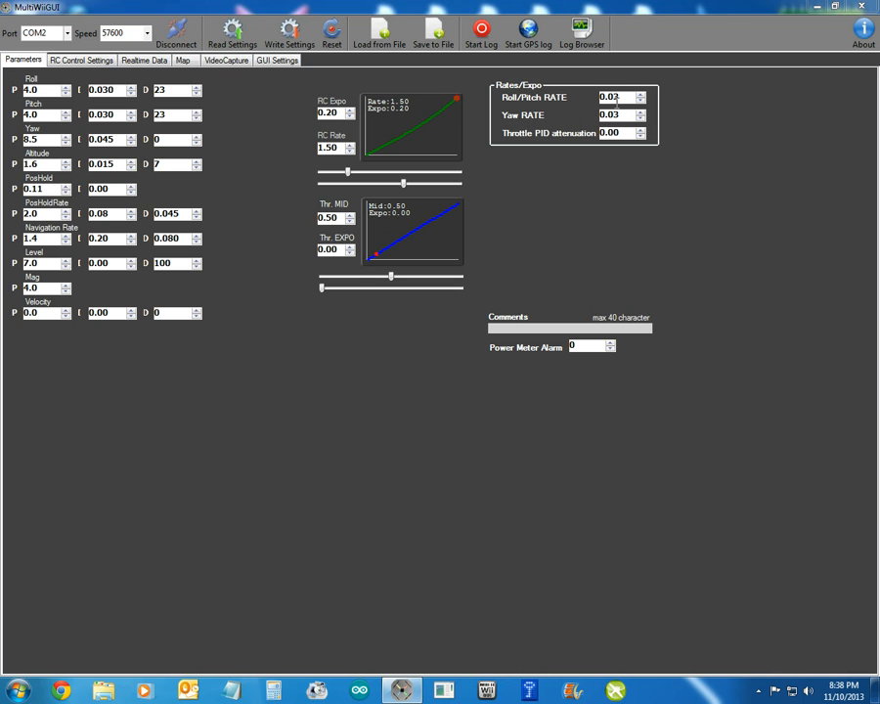
# - Show the RC Control Settings tab with the AUX1–AUX4 mode checkbox grid
pyautogui.click(642, 94)
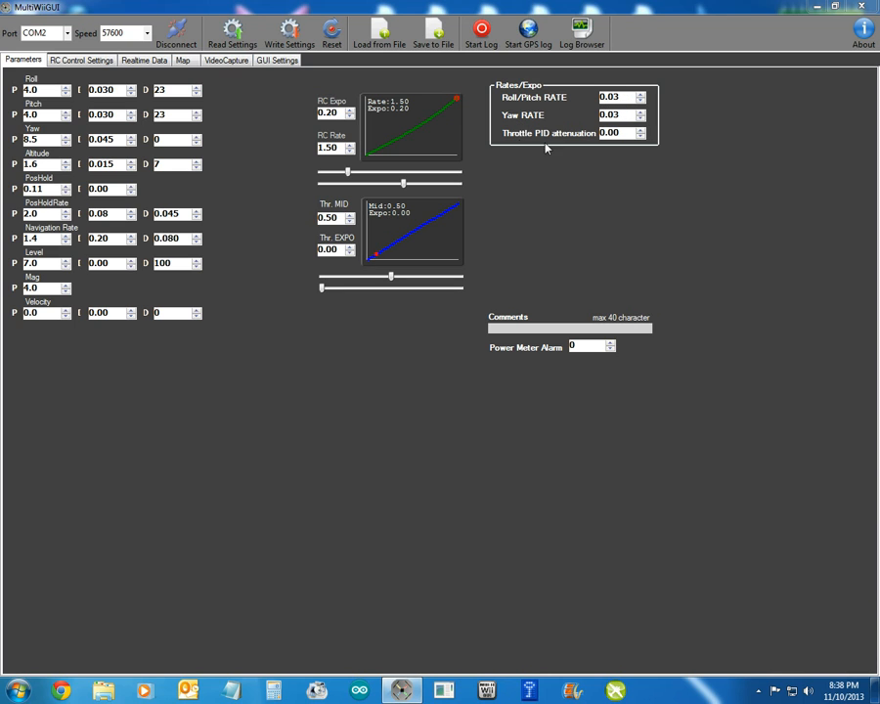
pyautogui.moveTo(585, 176)
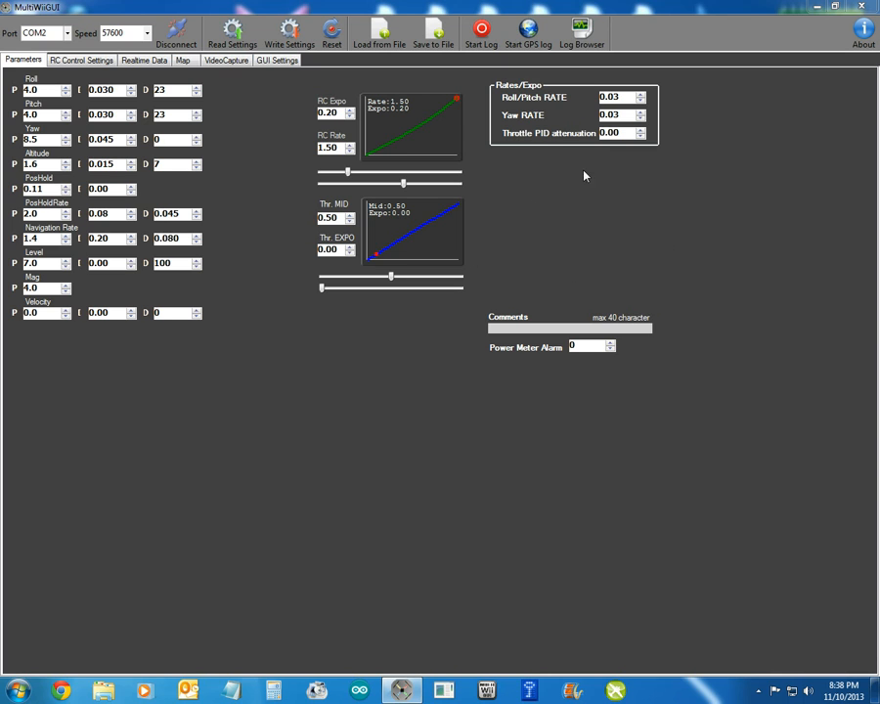
pyautogui.moveTo(609, 266)
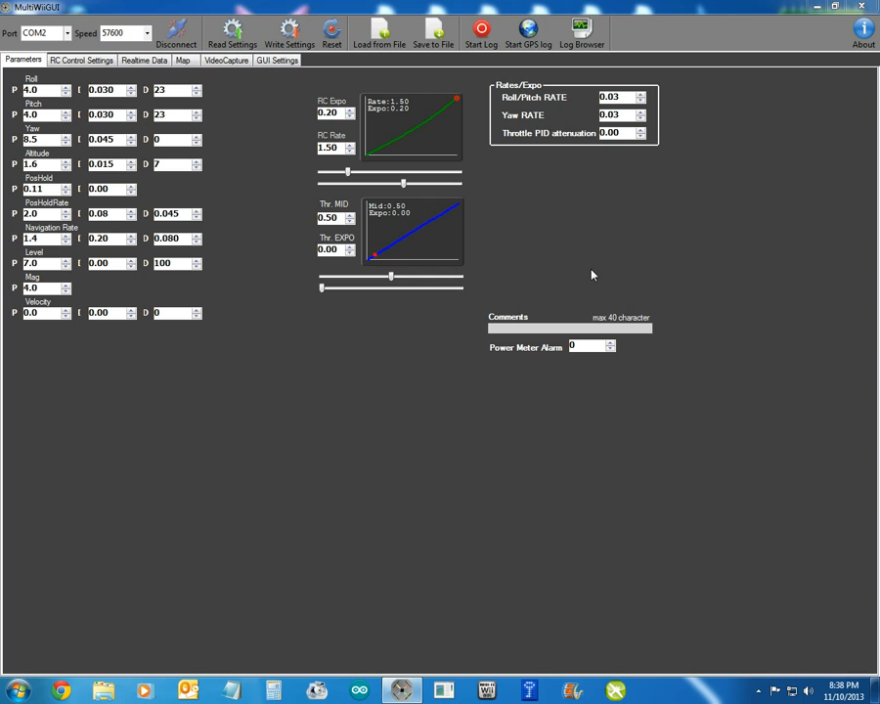
pyautogui.moveTo(341, 411)
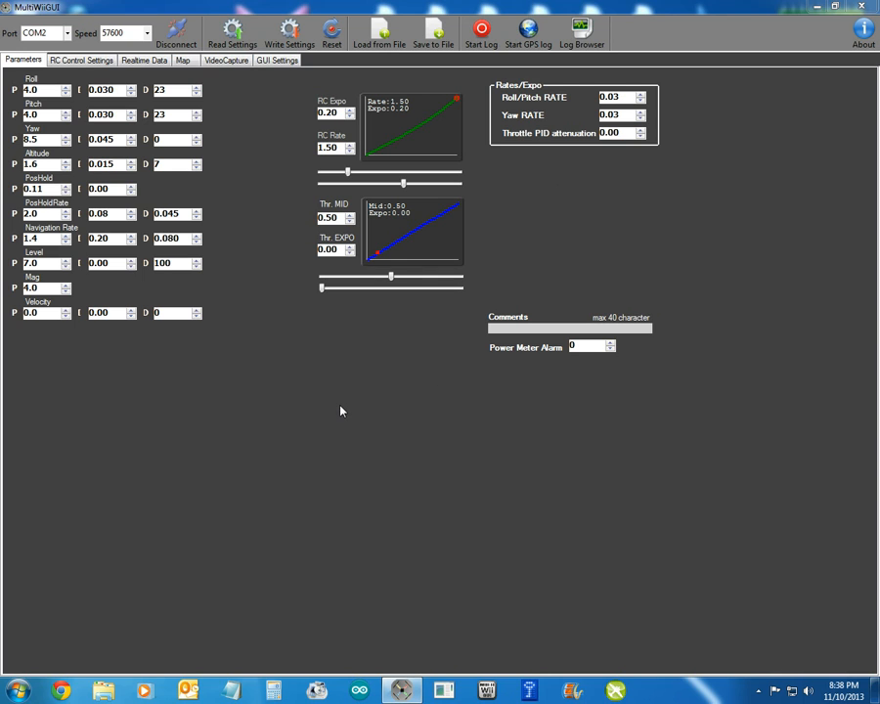
pyautogui.moveTo(254, 313)
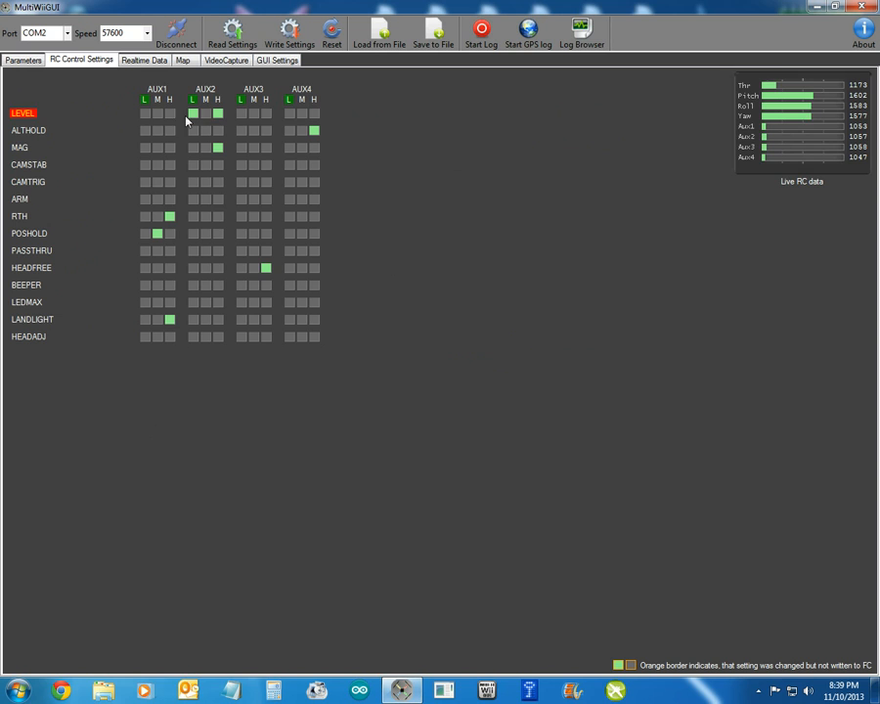
pyautogui.moveTo(452, 283)
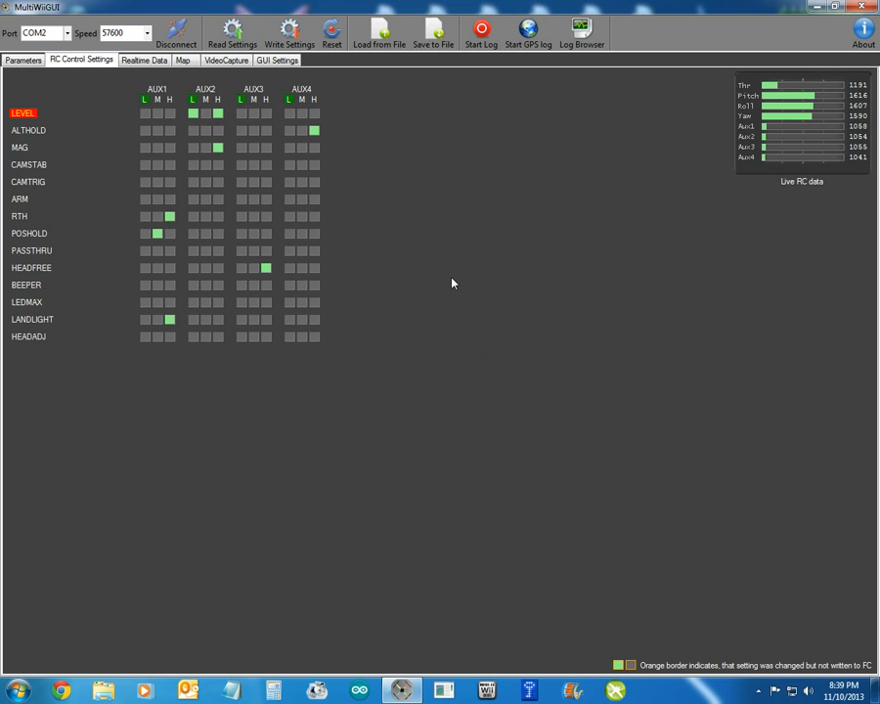
pyautogui.moveTo(29, 201)
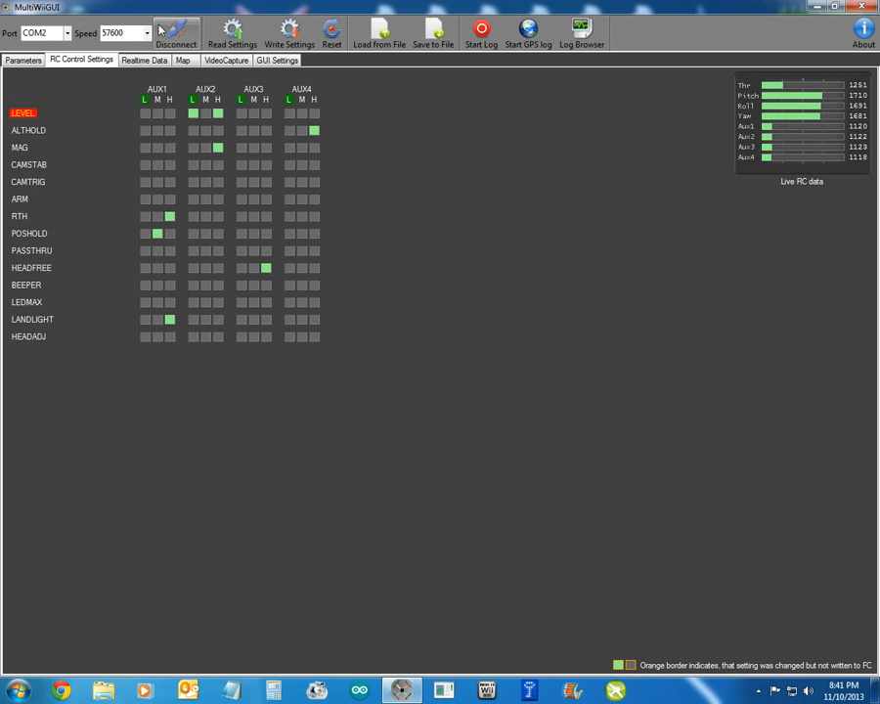
# - Pass through Realtime Data and RC Control Settings, ending on the Parameters tab's PID and rate values
pyautogui.click(144, 60)
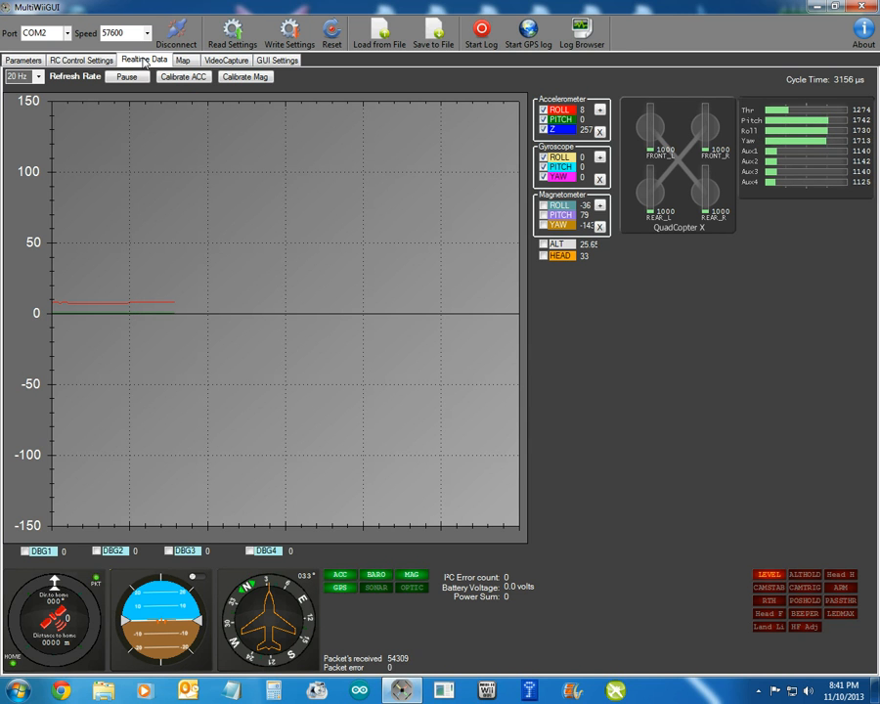
pyautogui.click(80, 59)
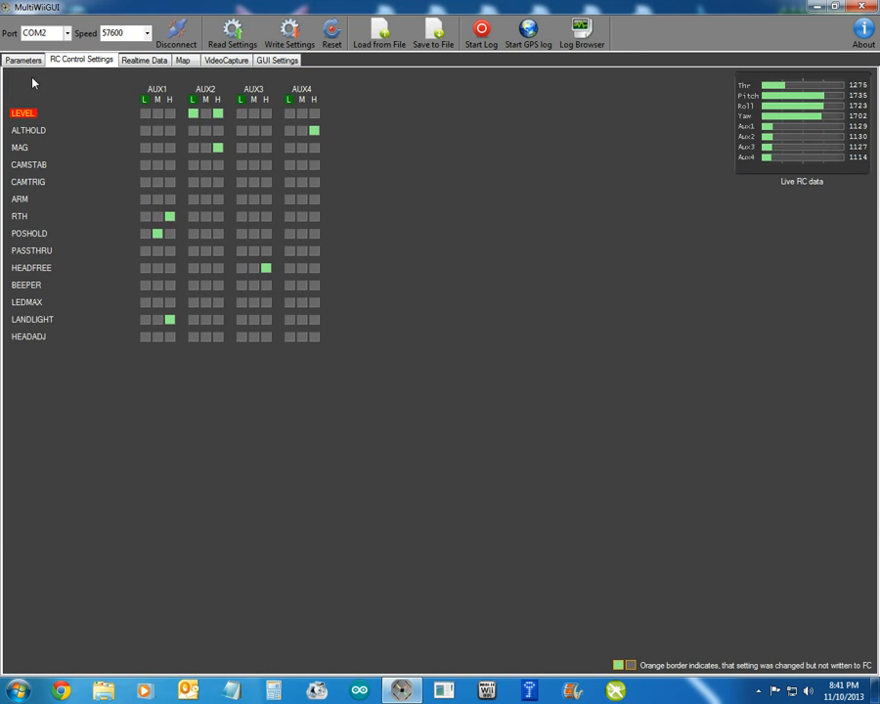
pyautogui.click(22, 60)
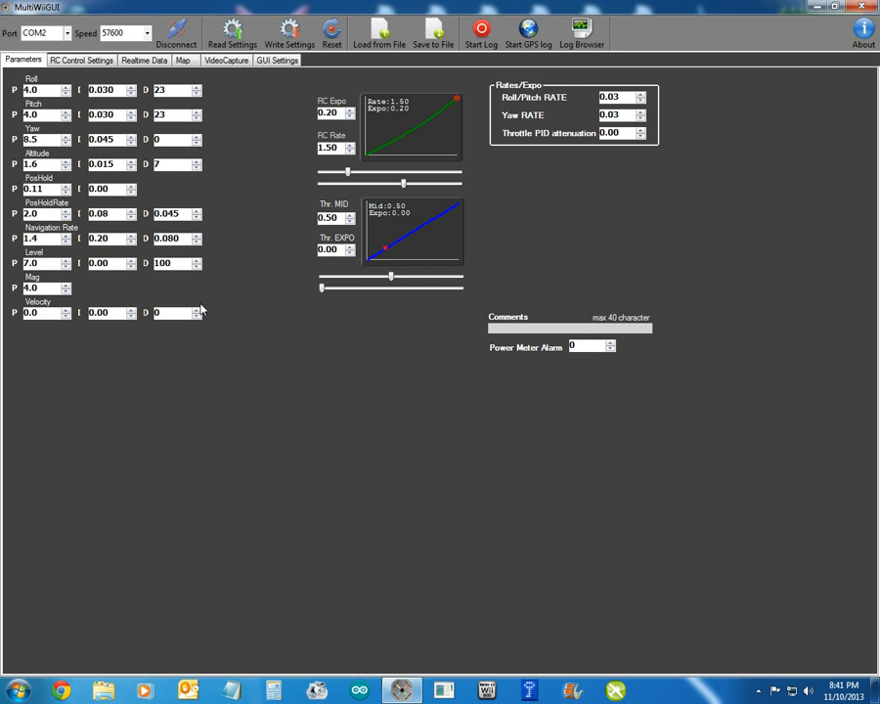
pyautogui.moveTo(173, 290)
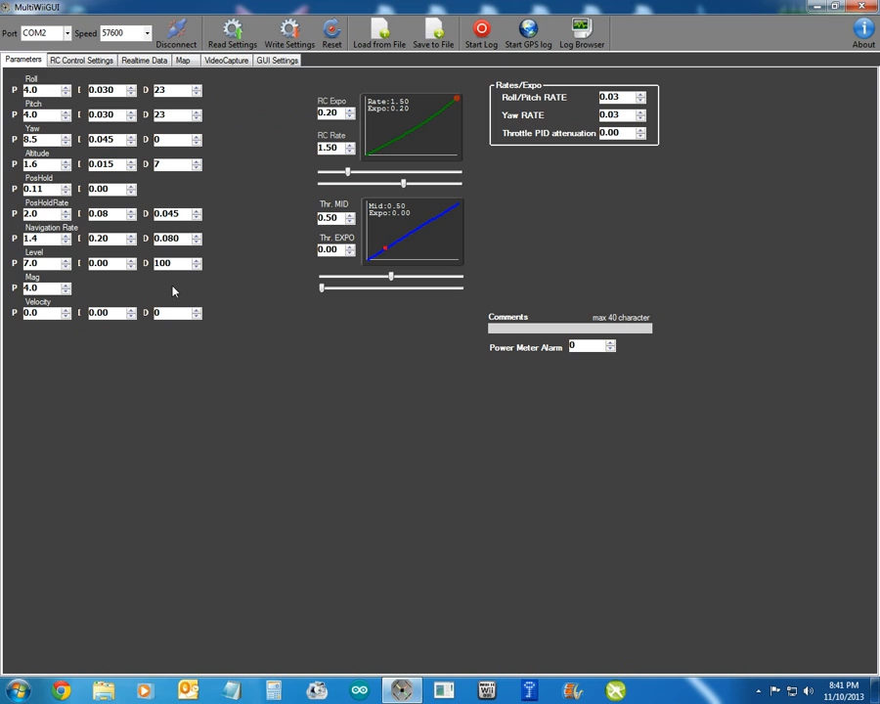
pyautogui.moveTo(449, 249)
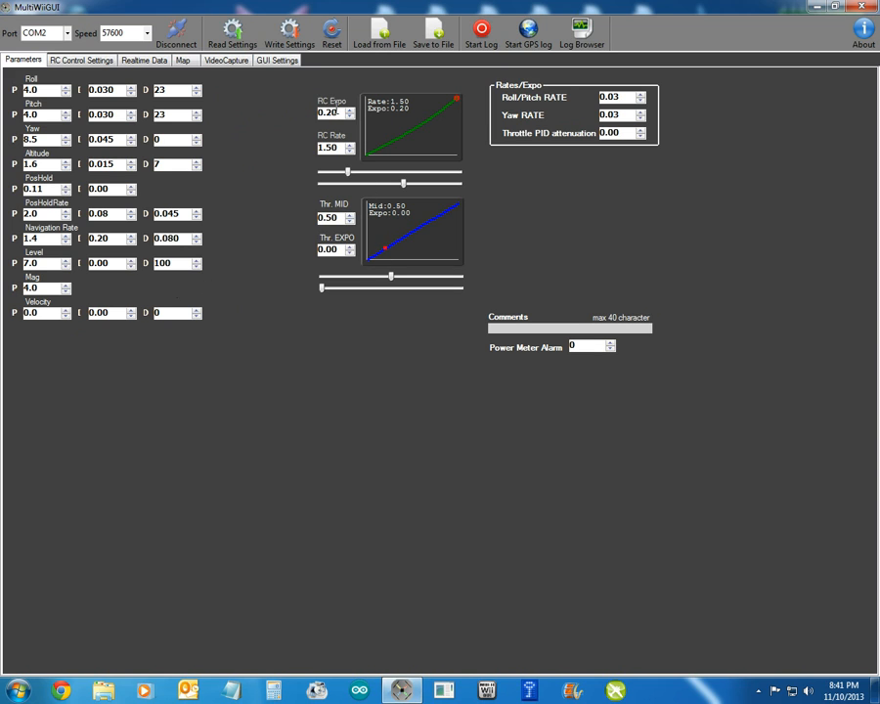
pyautogui.moveTo(569, 102)
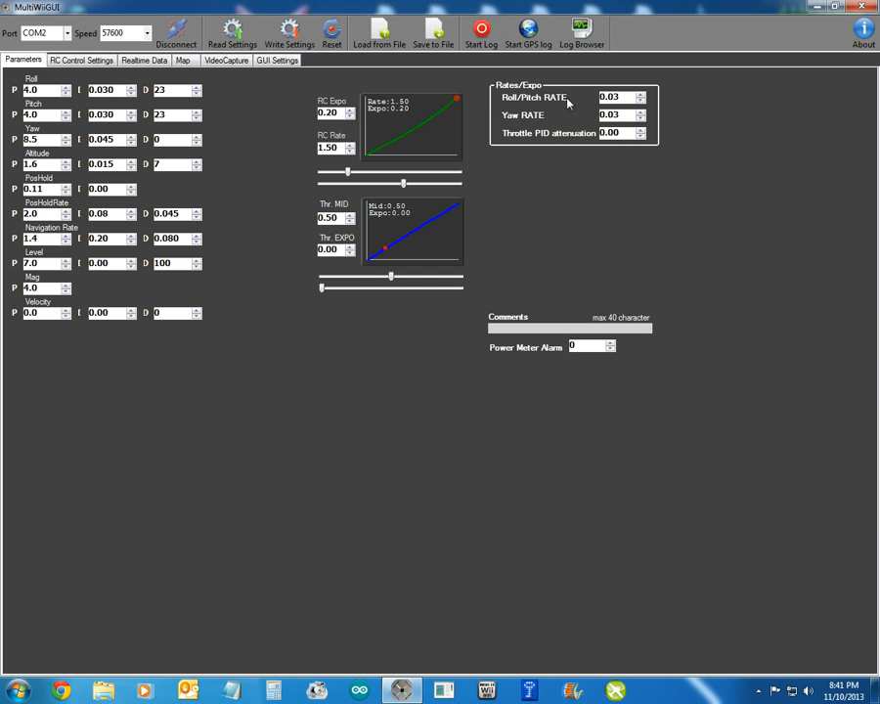
pyautogui.moveTo(555, 117)
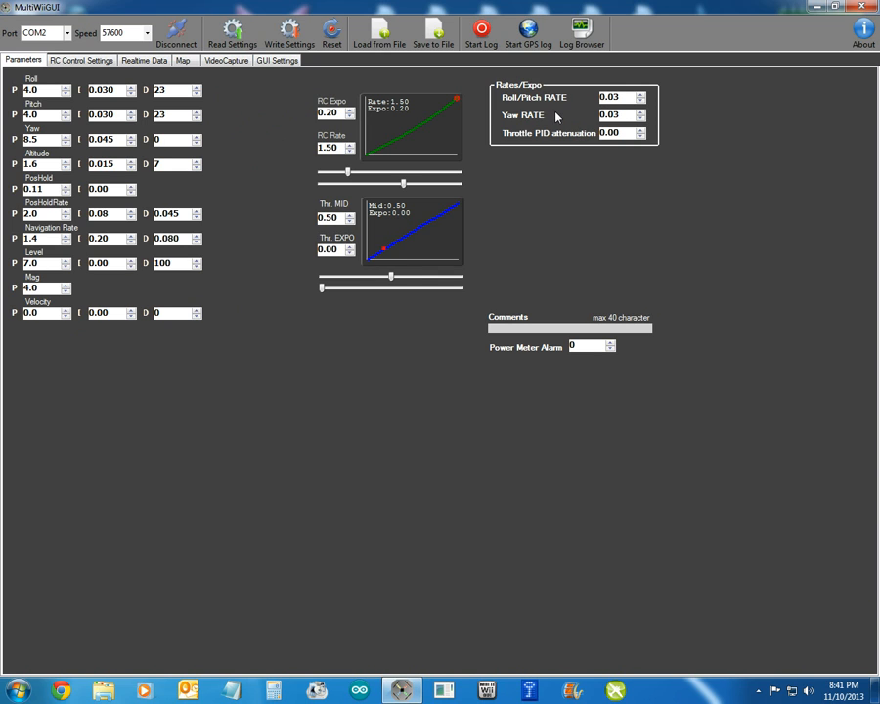
pyautogui.moveTo(535, 513)
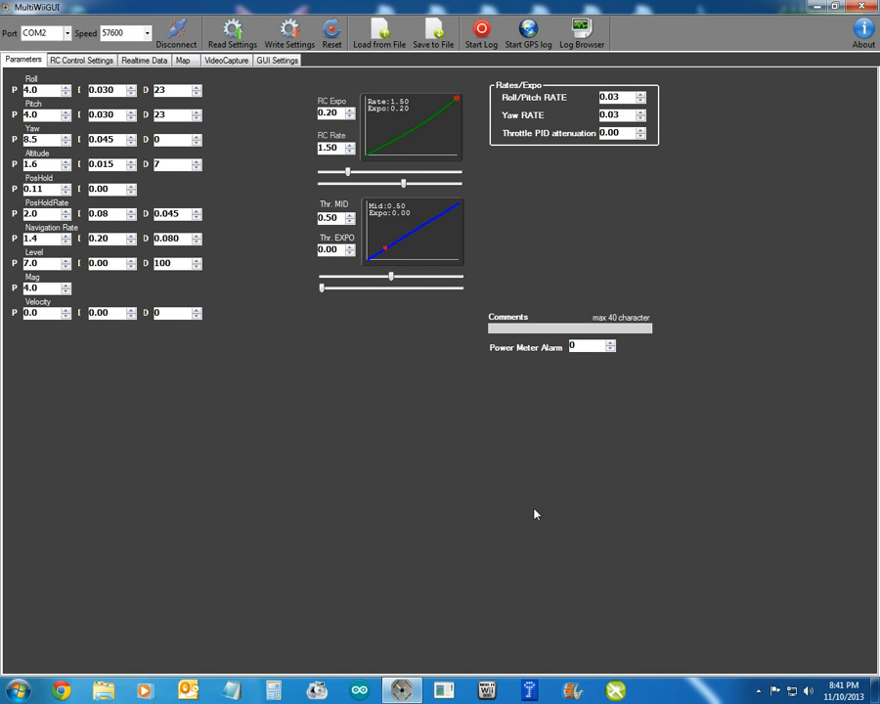
pyautogui.moveTo(753, 697)
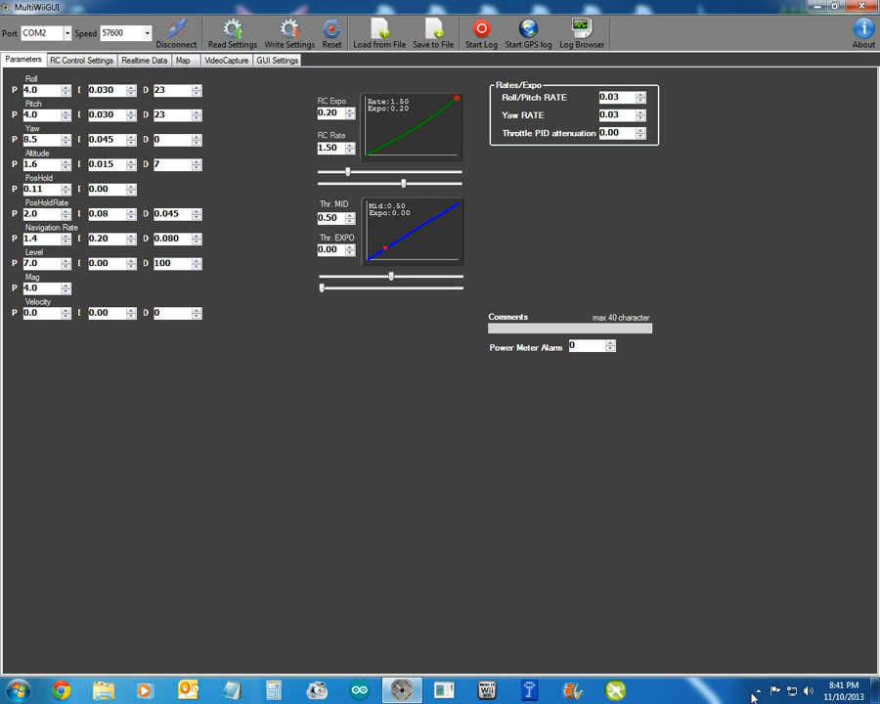